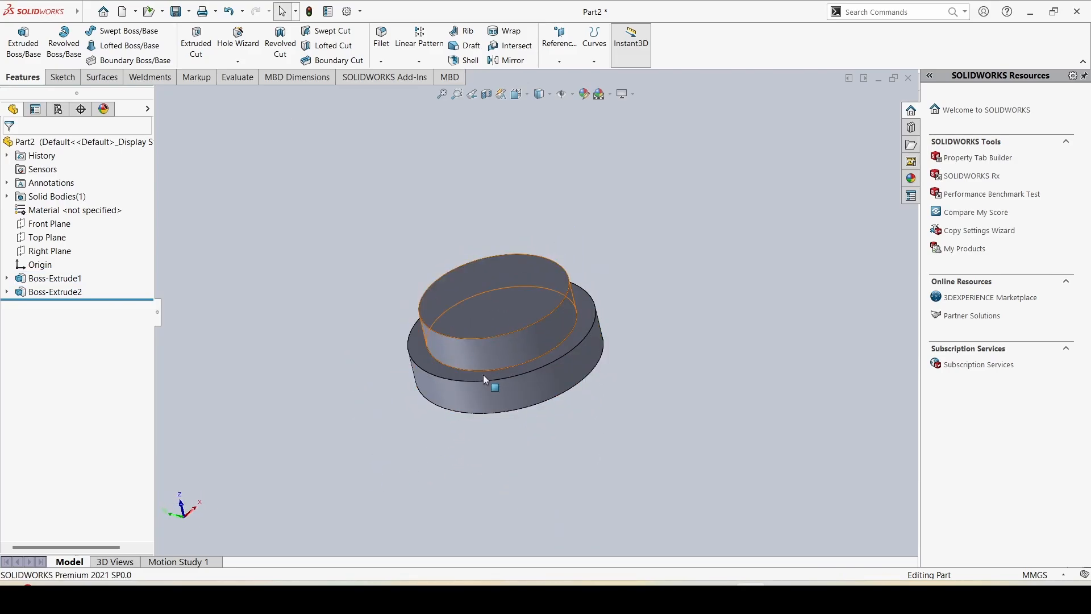
mouse_move(497, 360)
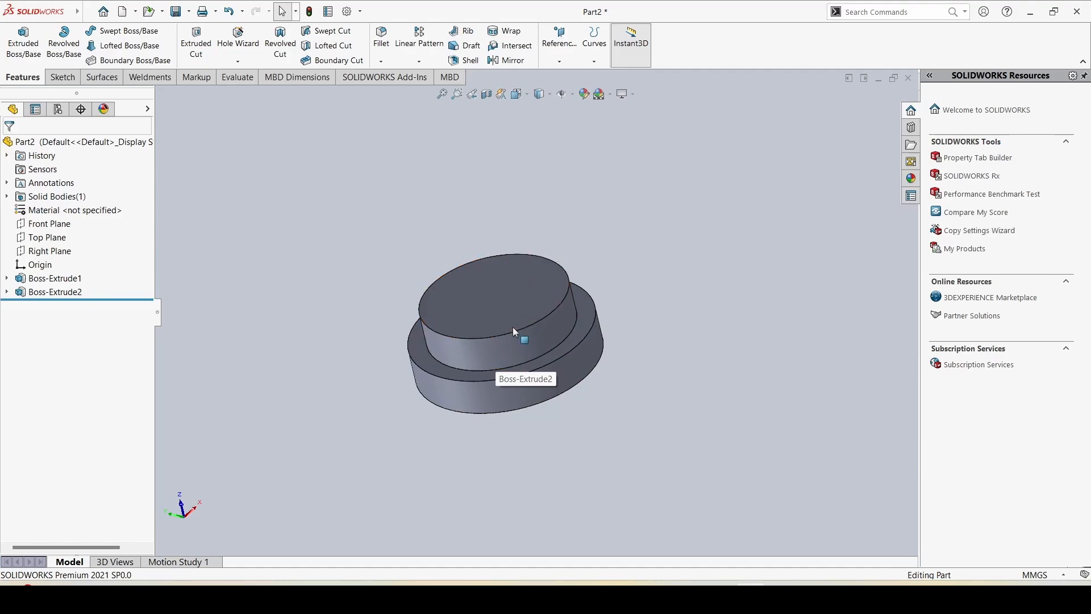
Step: In the Equations manager, add global variable Big_dia = 500
double_click(513, 331)
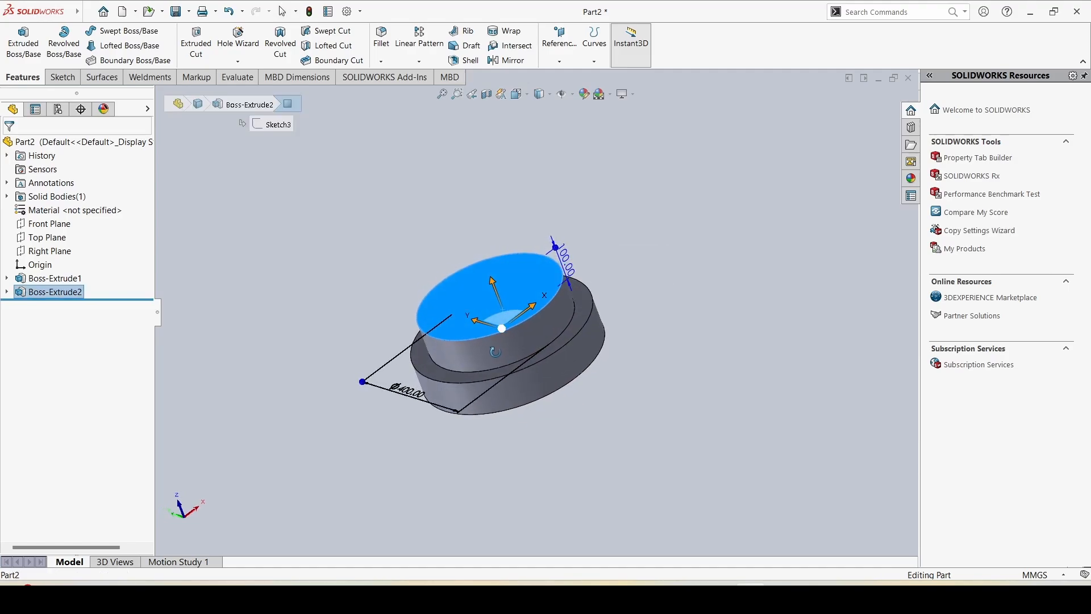
left_click(55, 277)
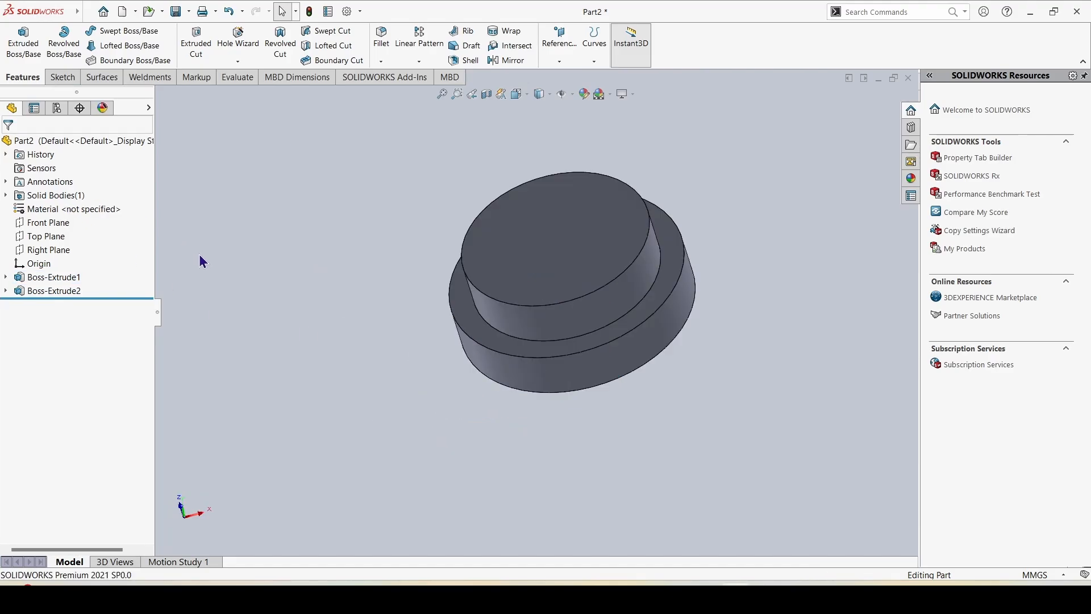
left_click(188, 12)
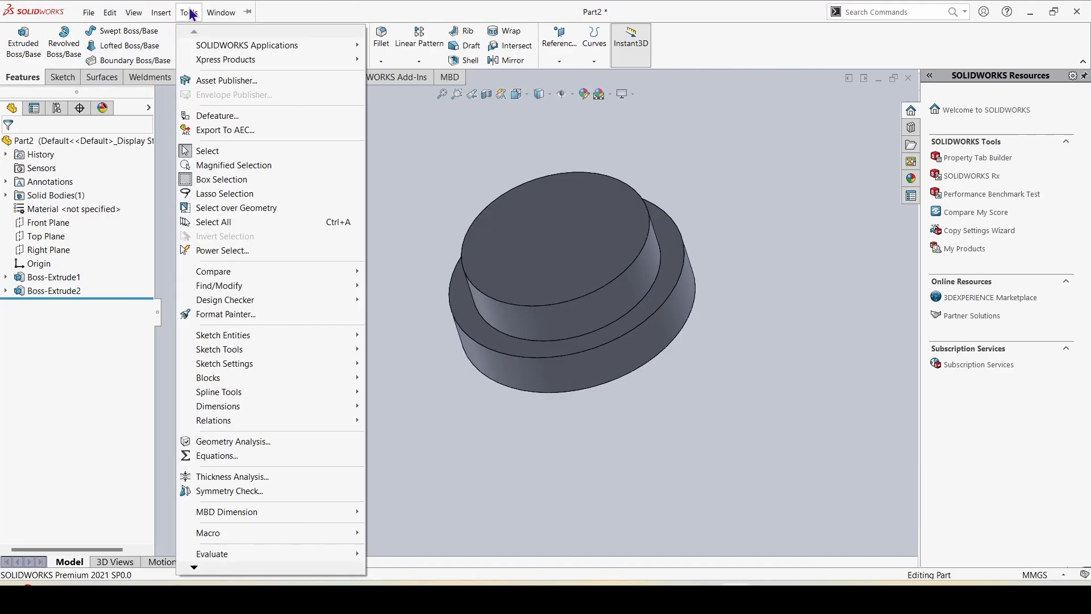
left_click(217, 457)
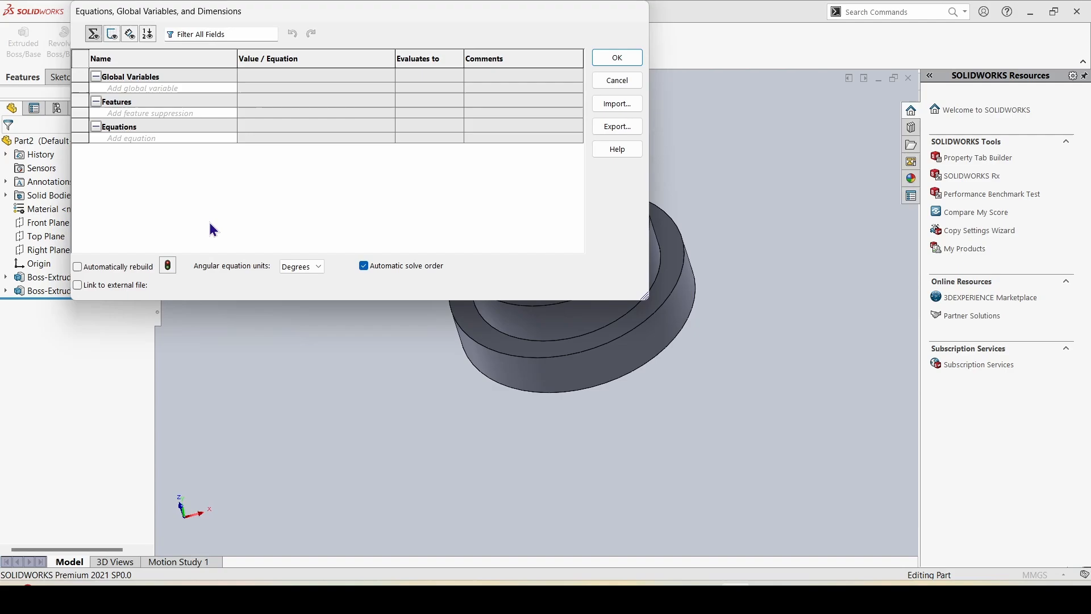
left_click(141, 88)
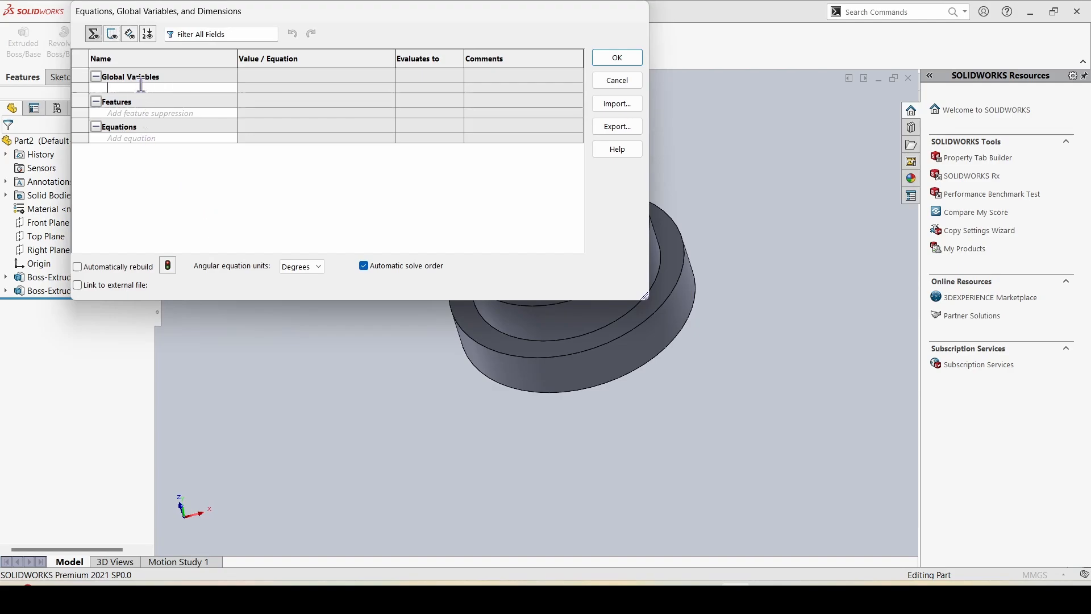
type("Big")
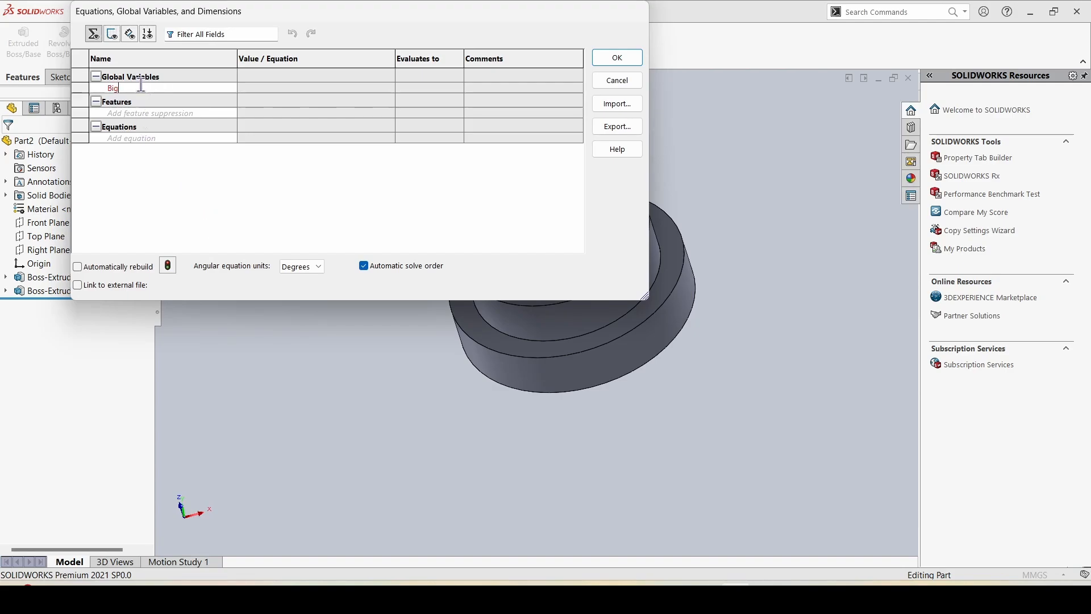
type("_")
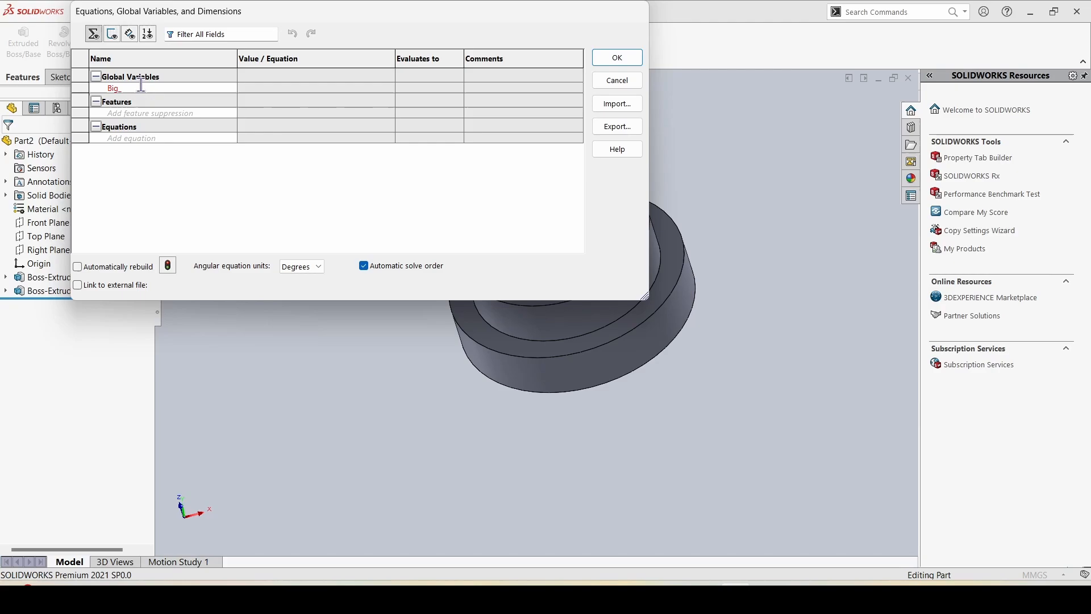
type("dia")
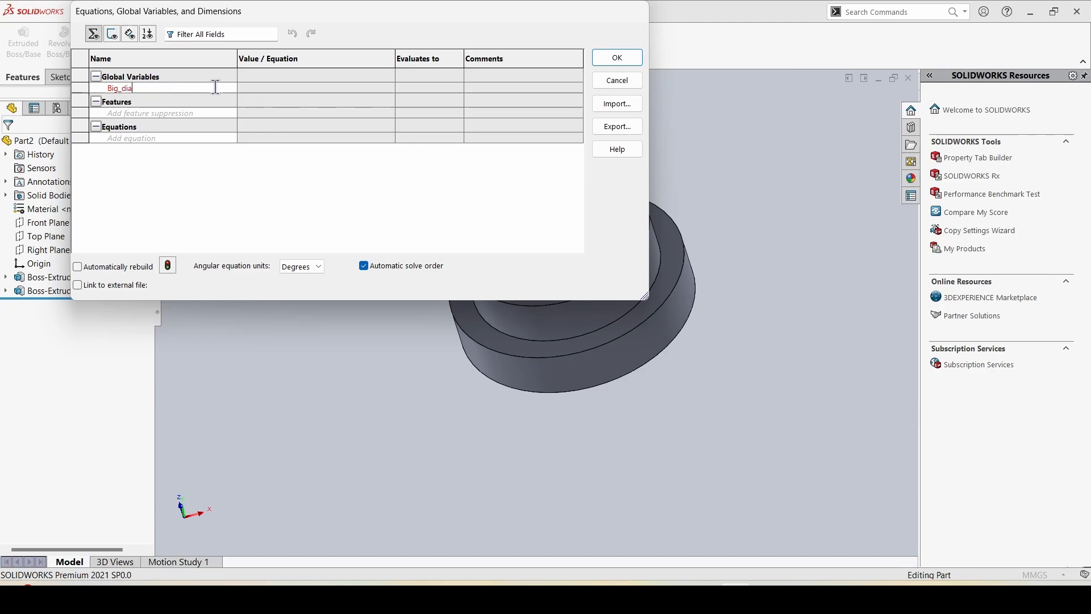
left_click(315, 88)
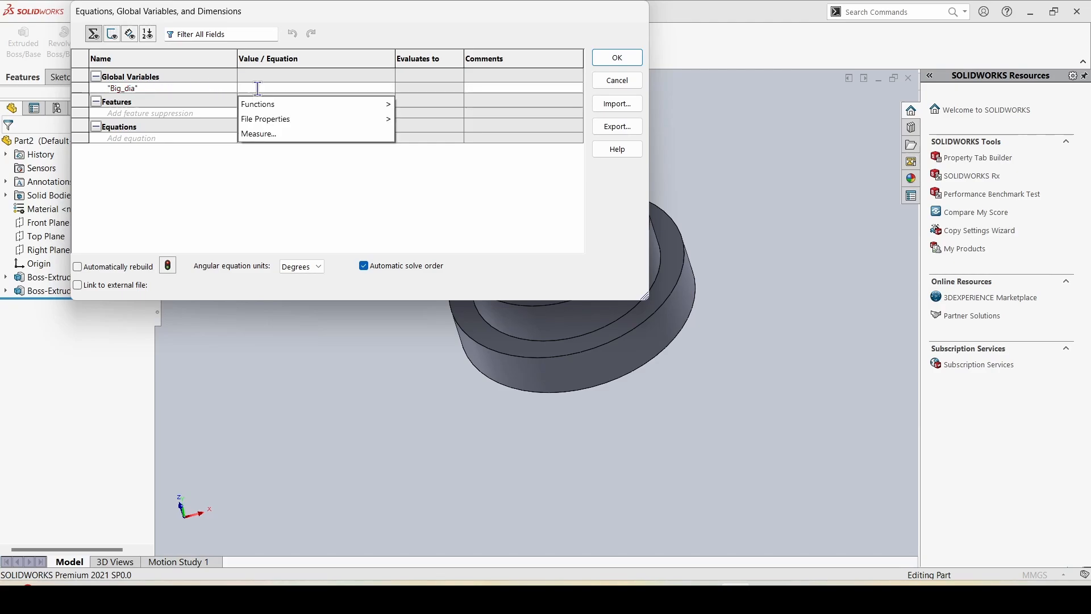
type("=5")
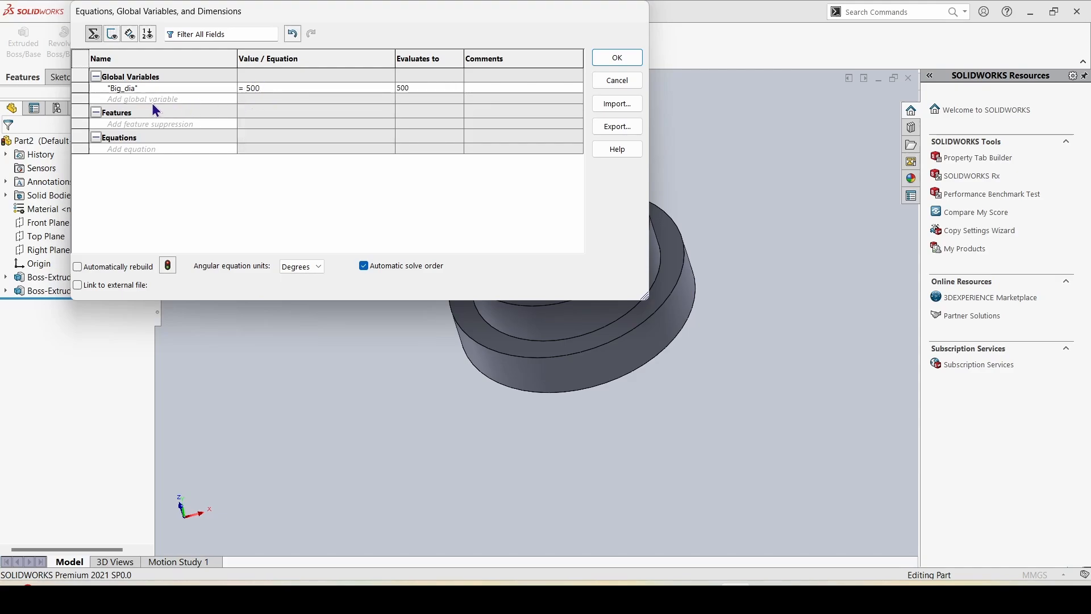
Step: Add global variable Small_dia = "Big_dia" - 100 and confirm the equations
type("Small_dia")
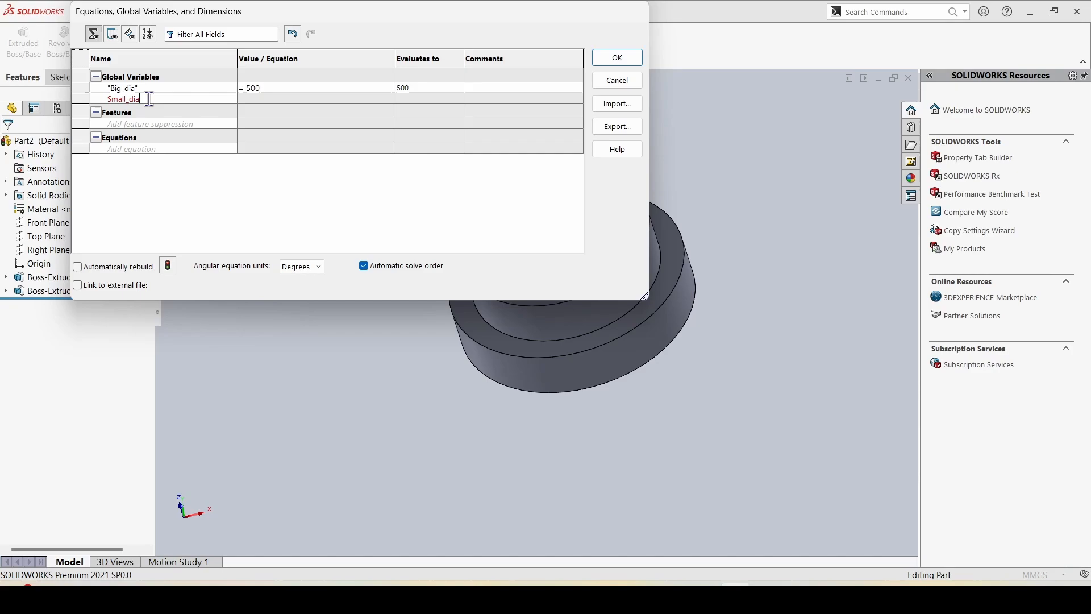
left_click(314, 98)
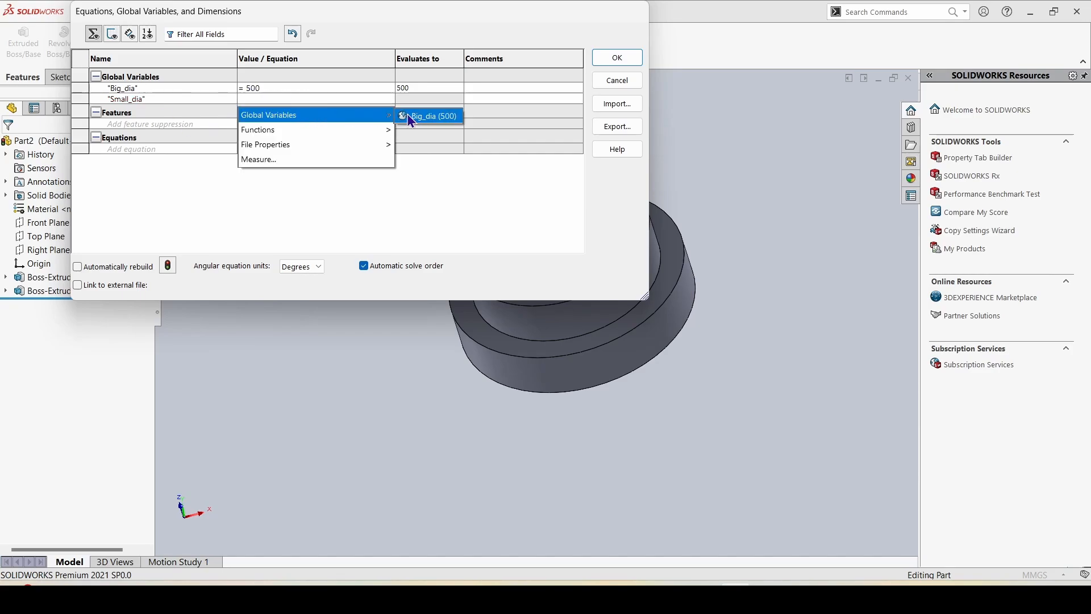
left_click(433, 116)
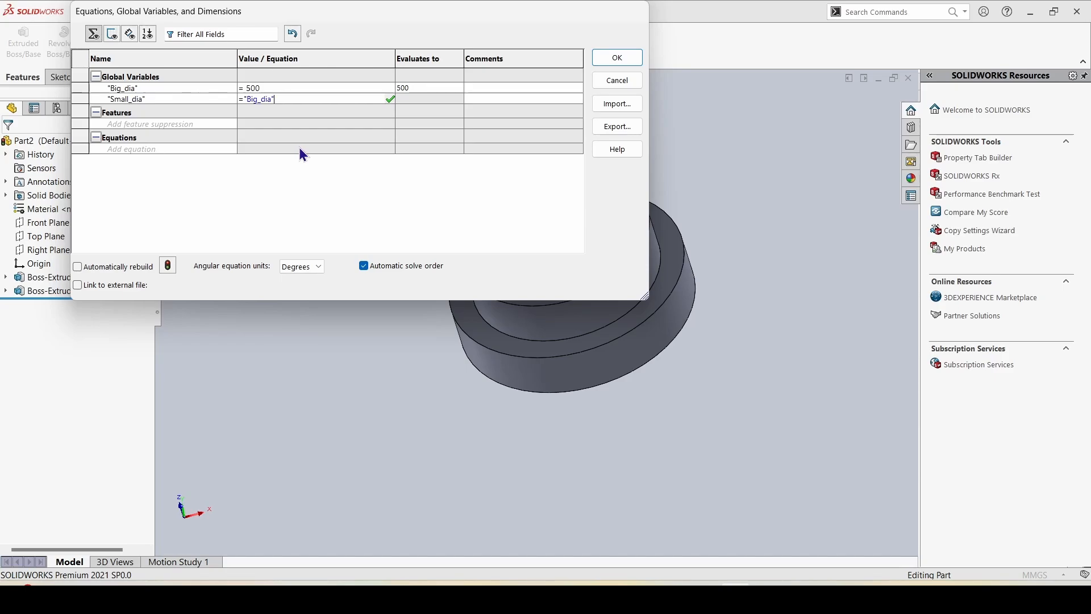
type("-10")
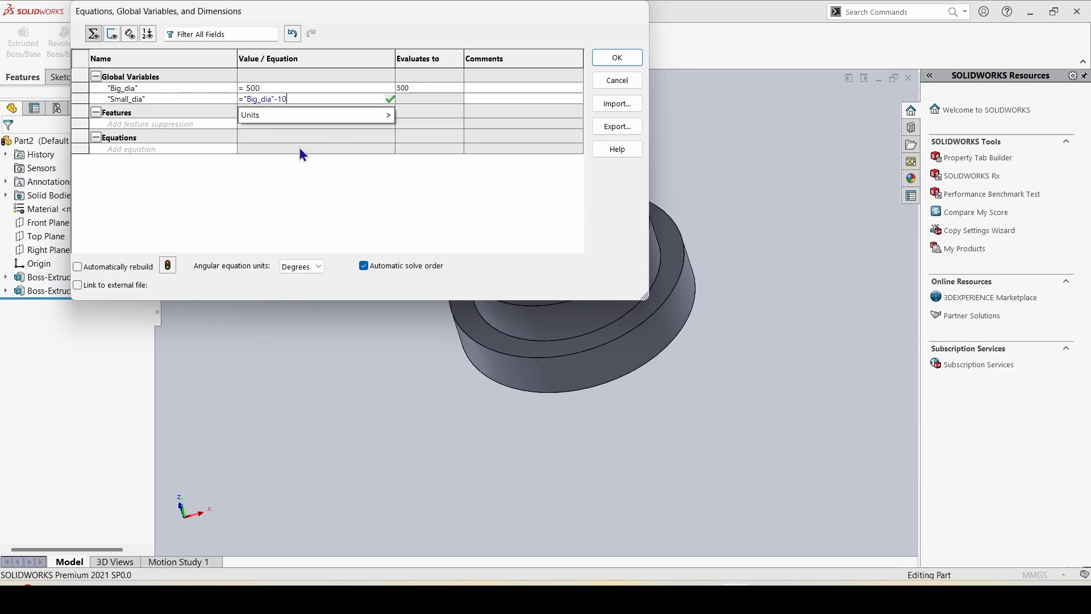
left_click(615, 57)
type("=")
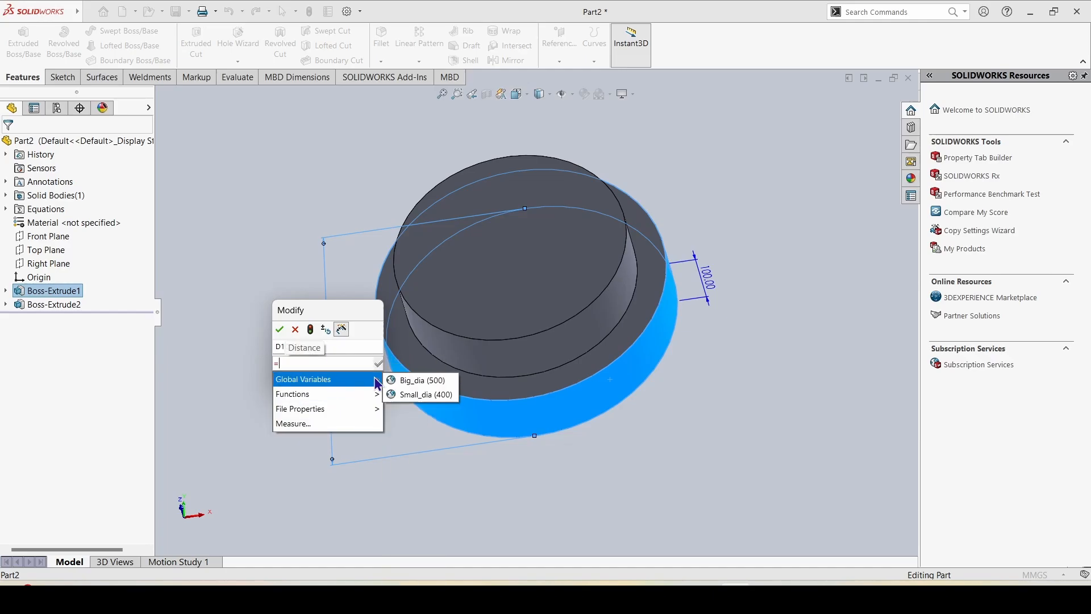
Step: Link the base diameter to Big_dia, then set the base diameter to 1000
left_click(416, 379)
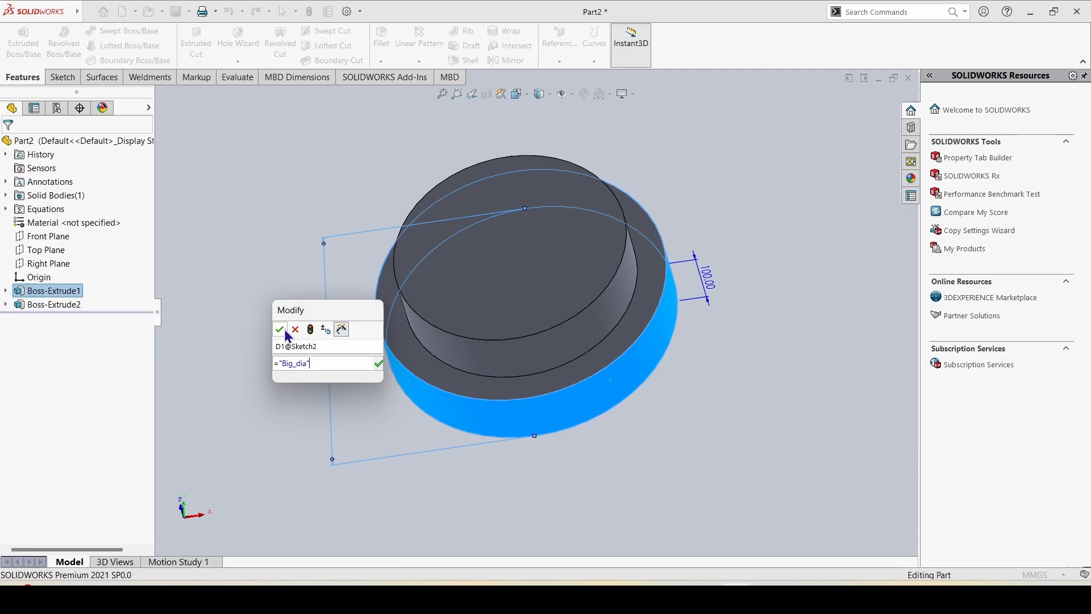
left_click(281, 330)
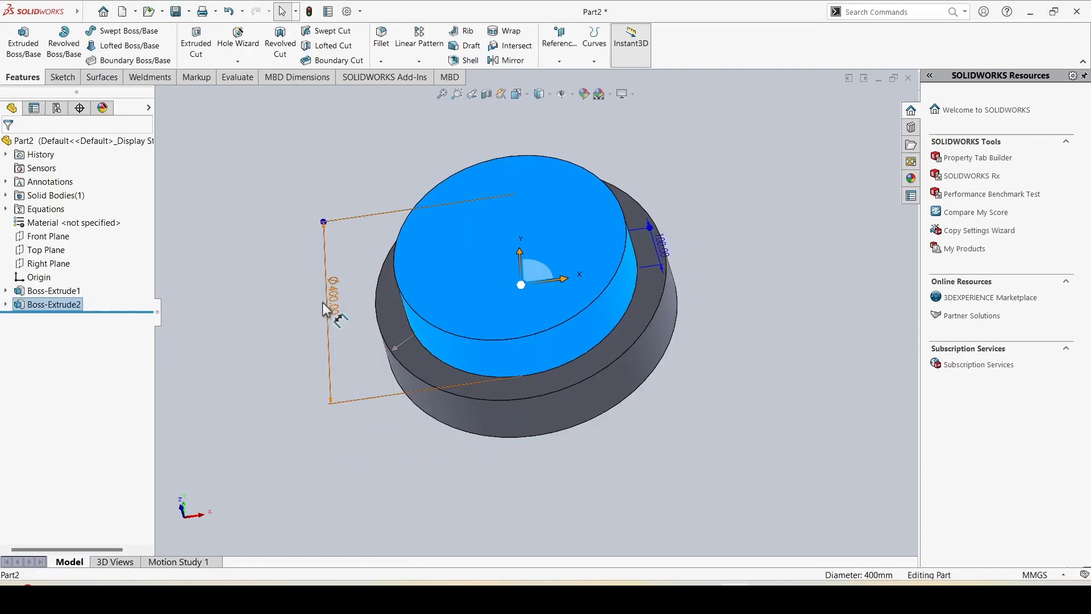
double_click(334, 299)
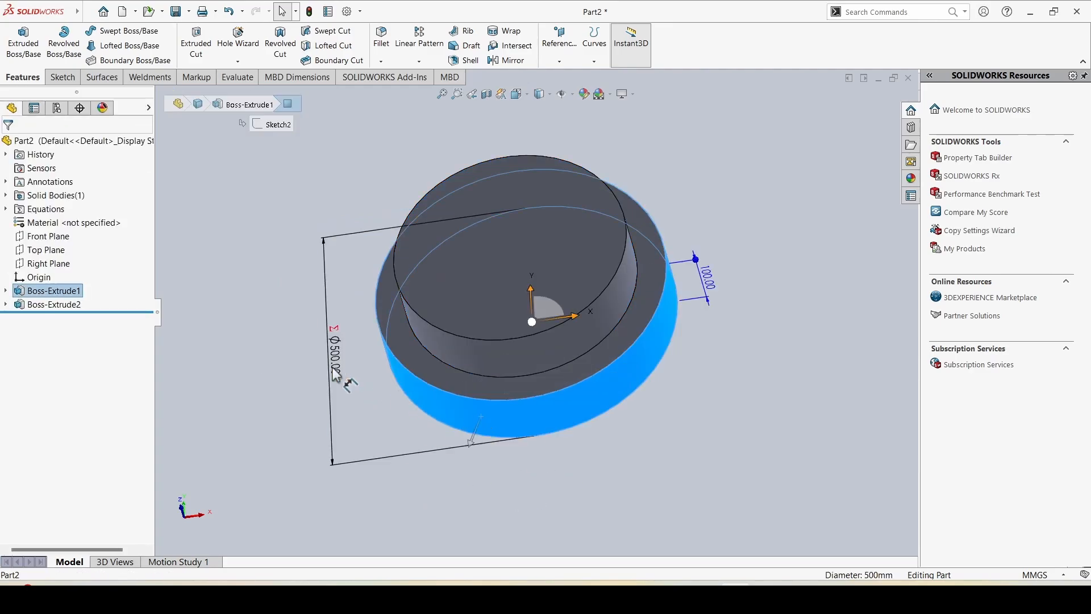
double_click(334, 369)
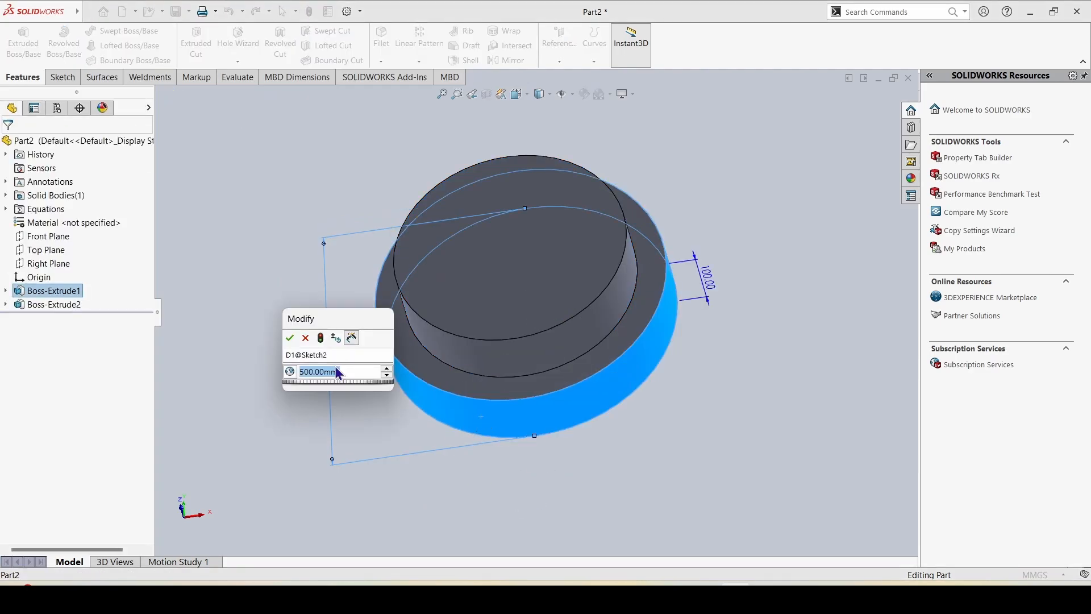
type("1000")
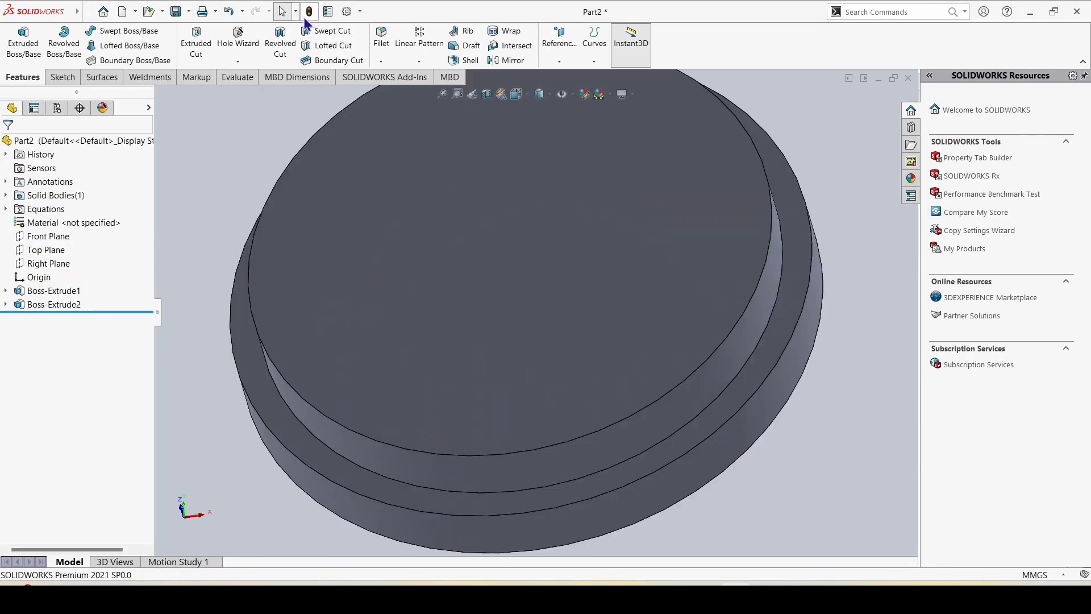
Step: Rebuild the part so both cylinders update to the new diameters
left_click(54, 306)
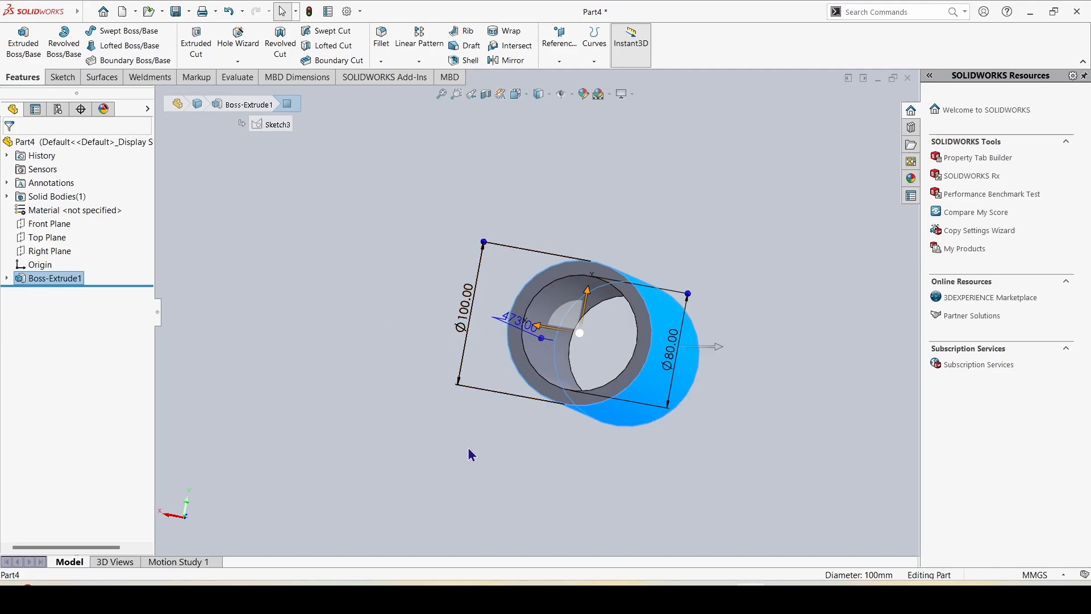
Step: In the Equations manager, add global variable Outer_dia = 100
left_click(187, 11)
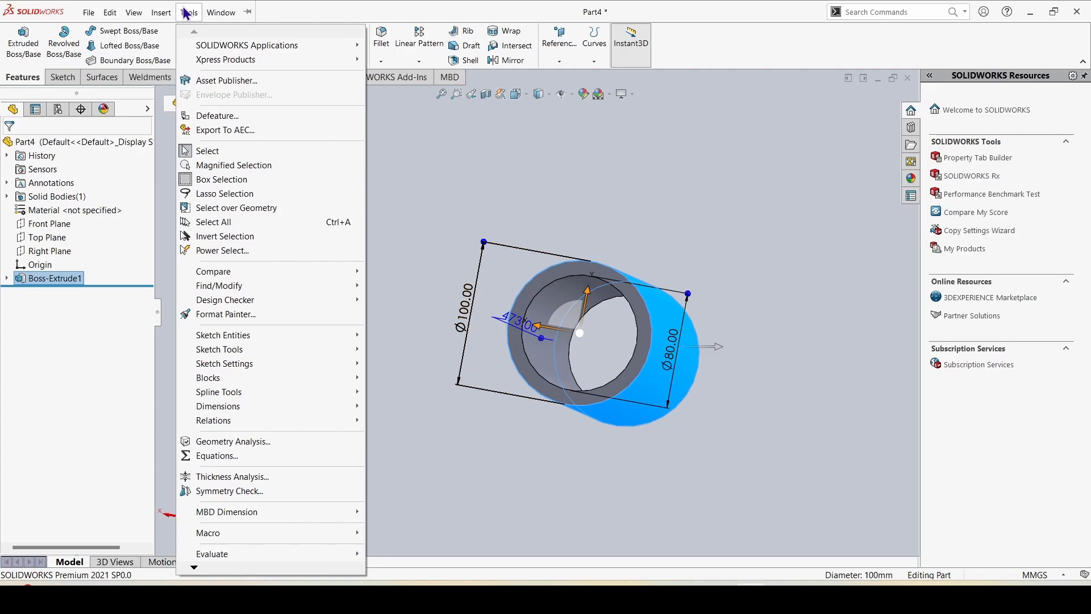
left_click(216, 455)
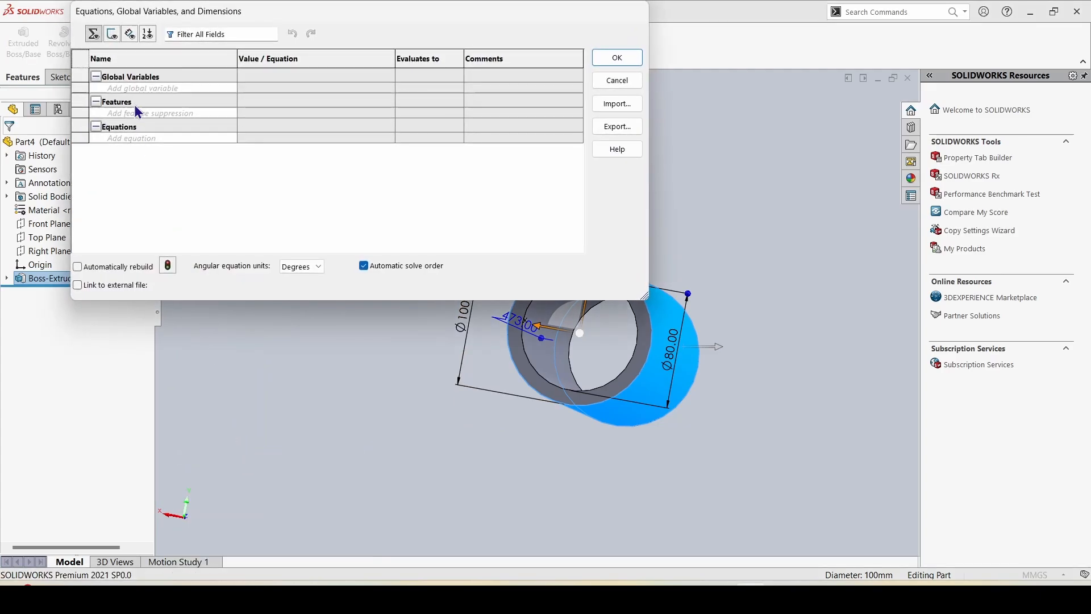
left_click(160, 88)
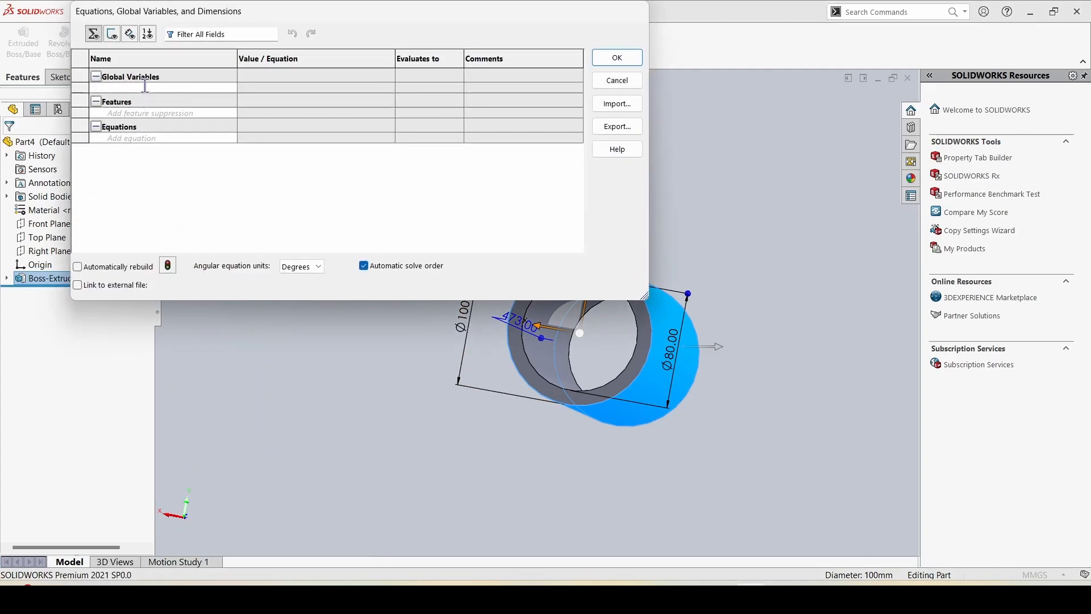
type("Outer")
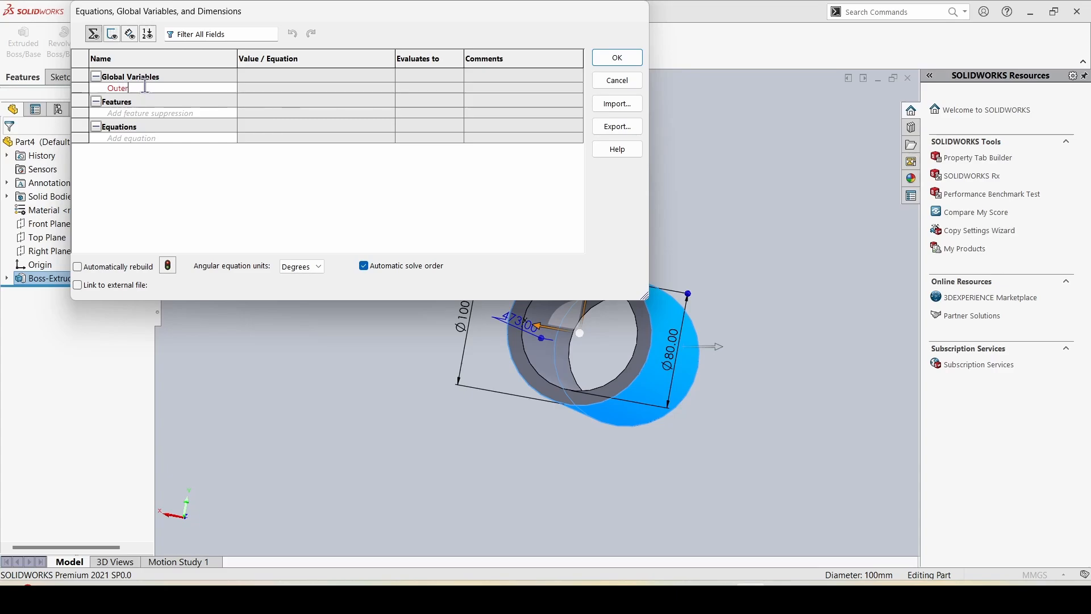
type("_dia\"")
left_click(316, 88)
type("=5")
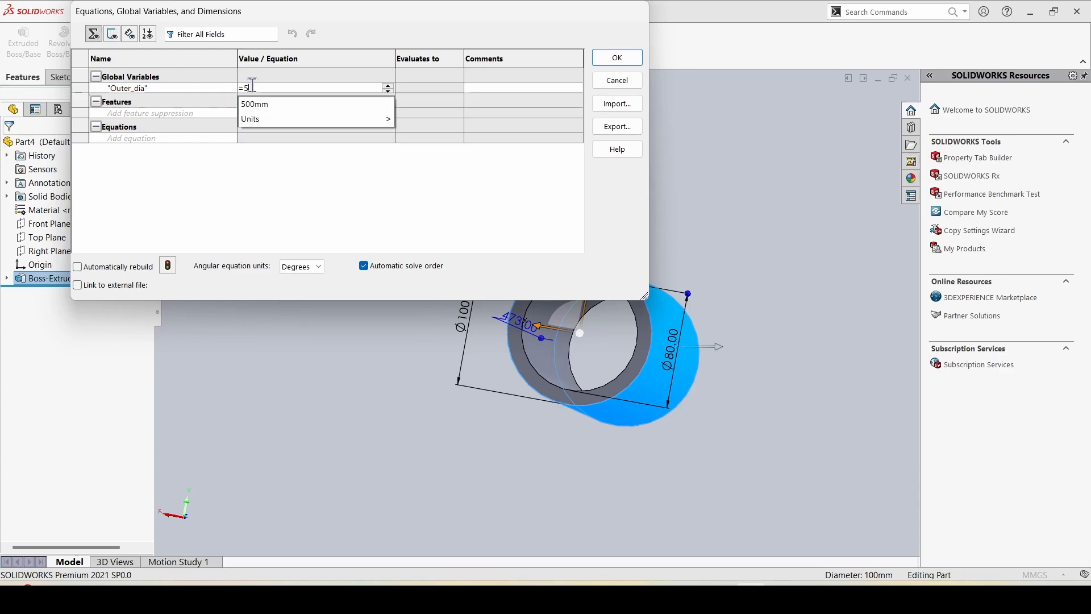
type("100")
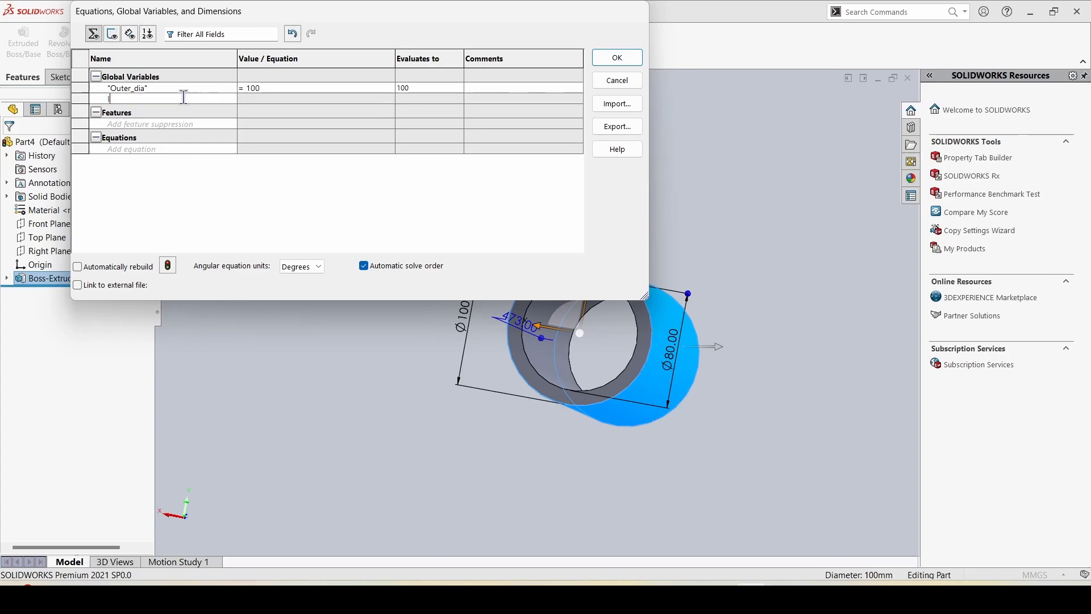
Step: Add global variable Inner_dia = "Outer_dia" - 20 and save the variables
type("Inner_di")
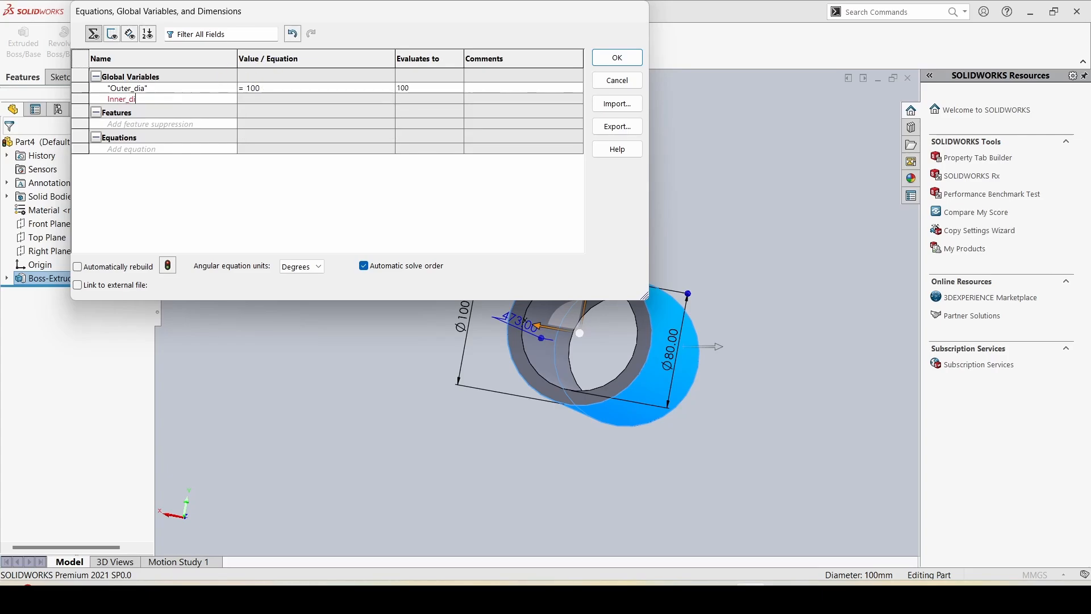
left_click(317, 97)
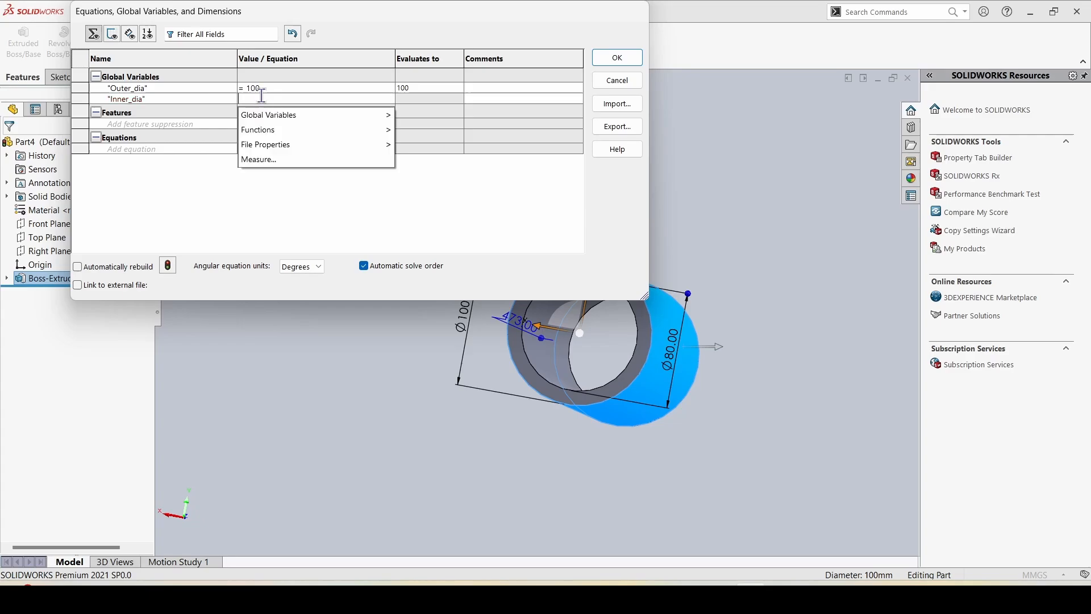
mouse_move(269, 115)
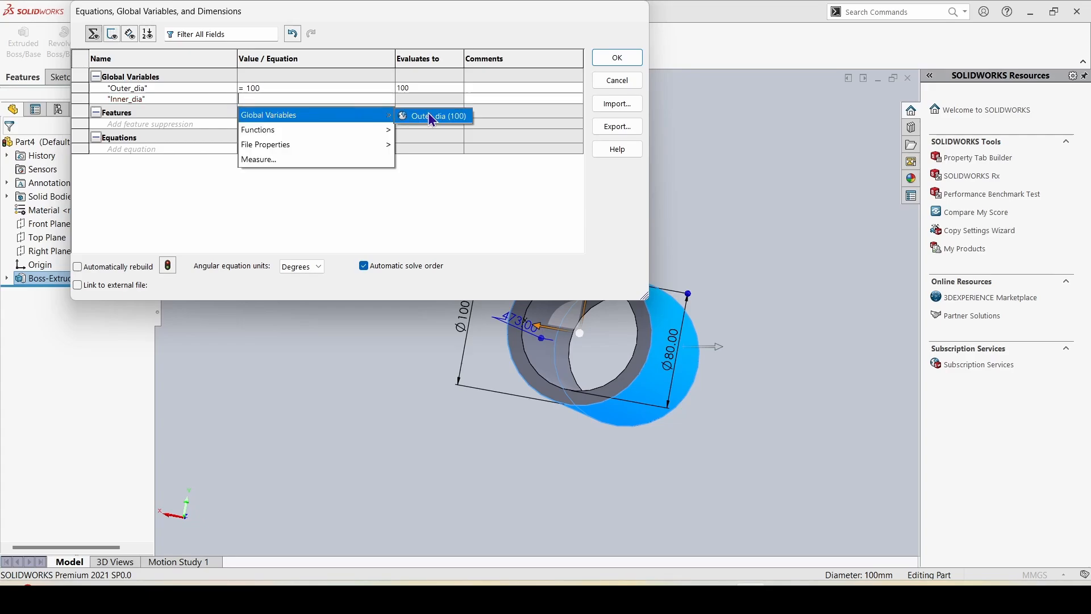
left_click(437, 116)
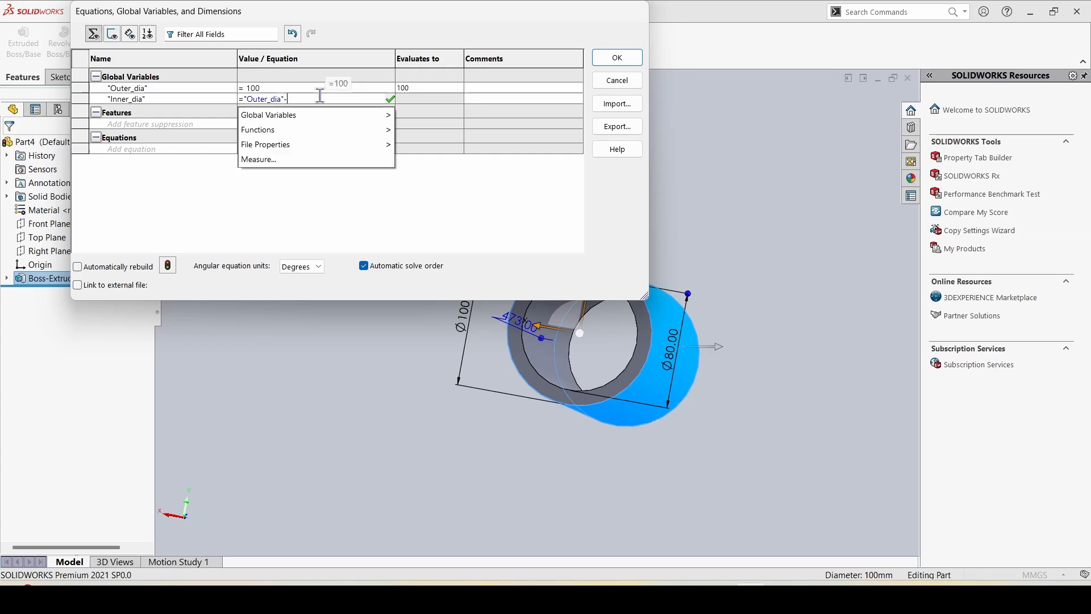
type("20")
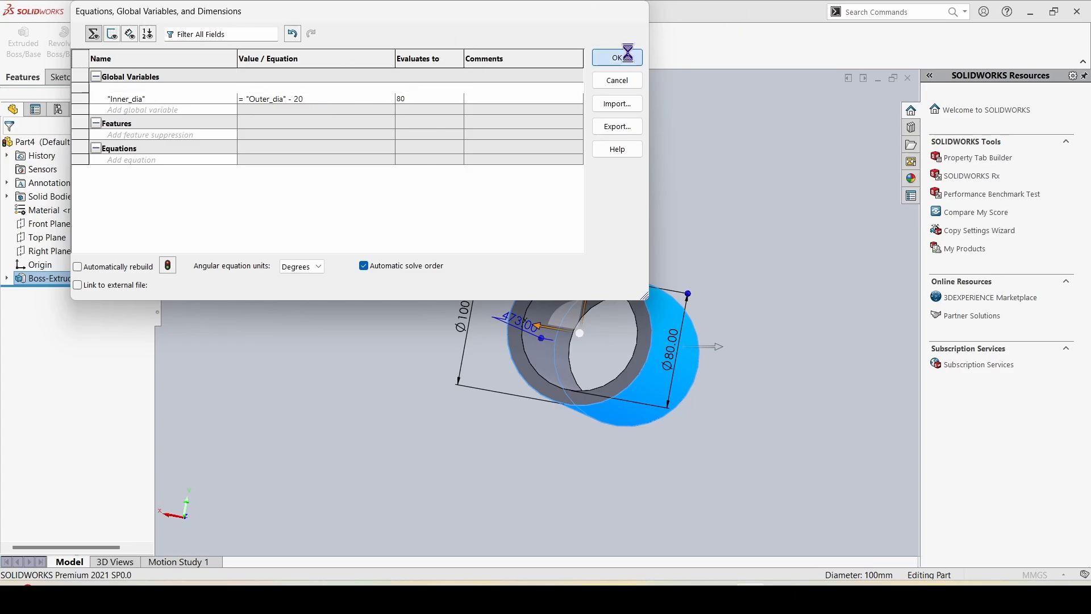
left_click(615, 57)
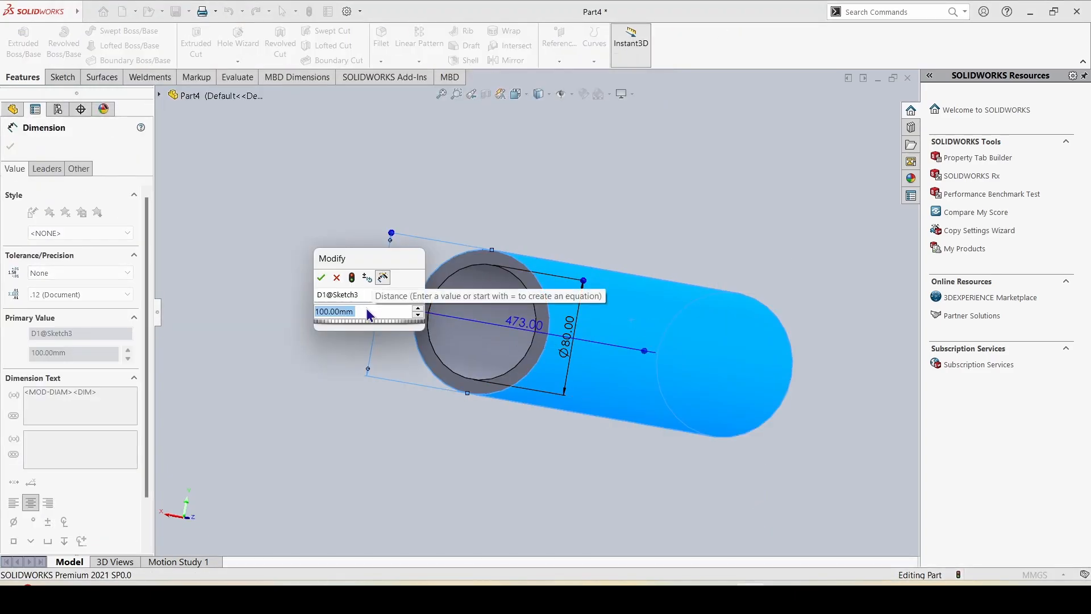
Step: Drive the Ø100 dimension by Outer_dia and the Ø80 dimension by Inner_dia
type("=")
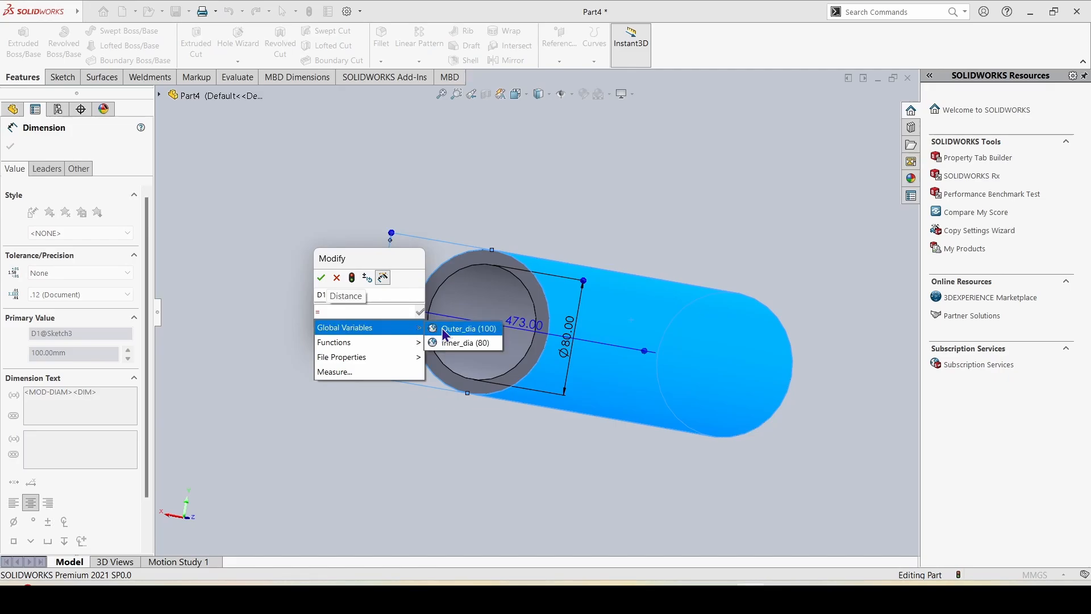
left_click(468, 328)
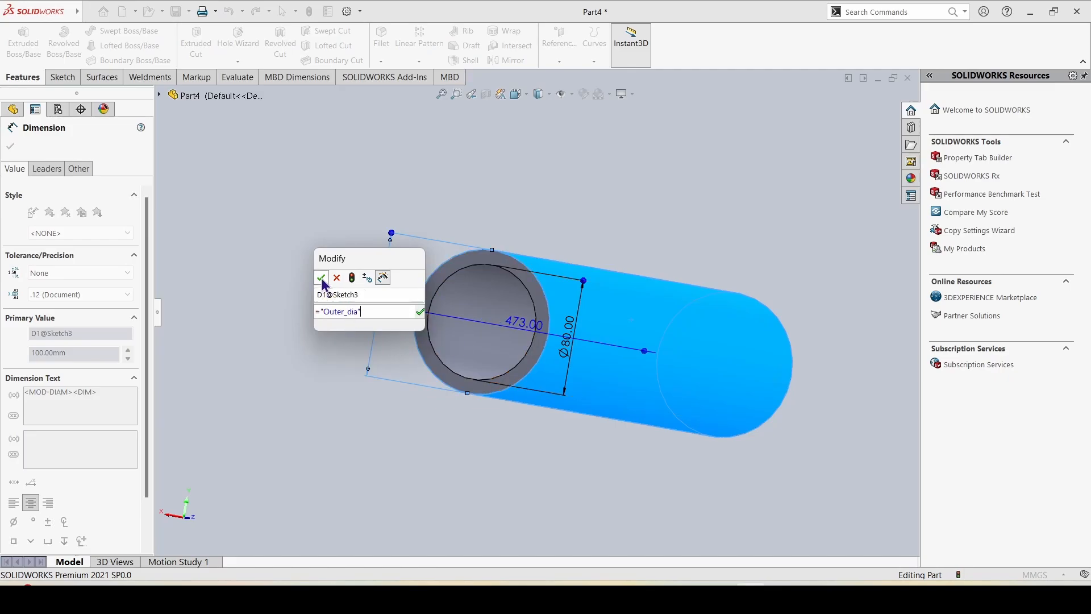
left_click(322, 278)
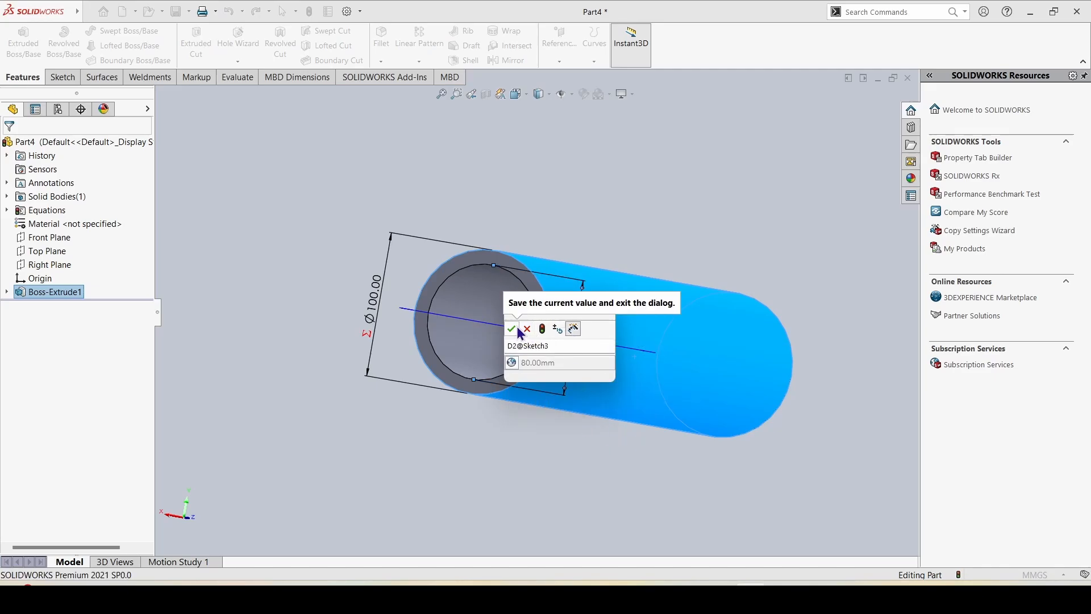
left_click(512, 329)
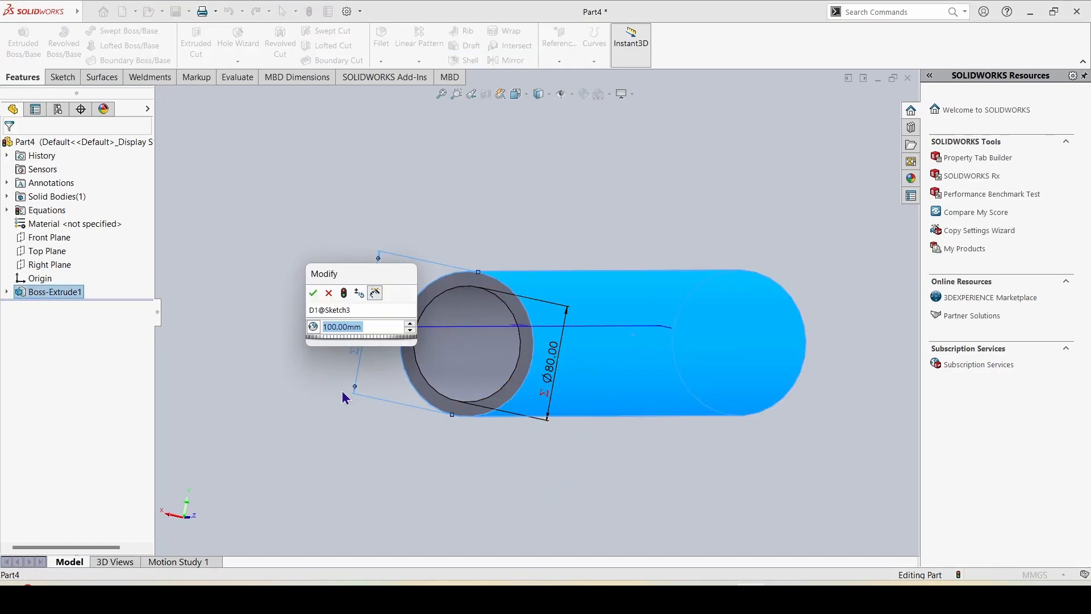
Step: Set the outer diameter to 150 so the inner diameter rebuilds to 130
type("150")
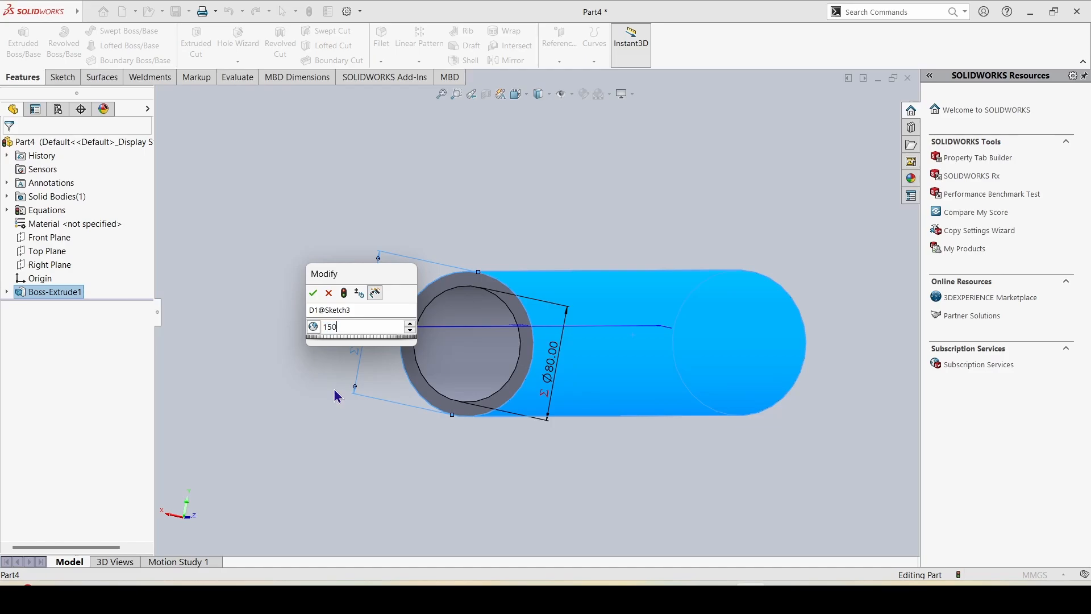
left_click(313, 292)
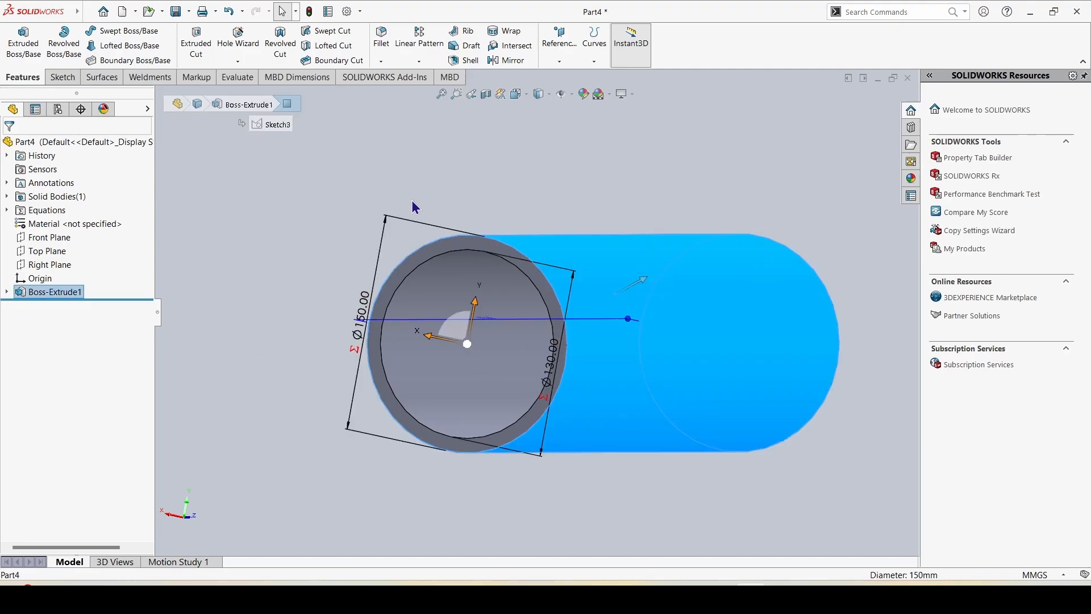
mouse_move(644, 439)
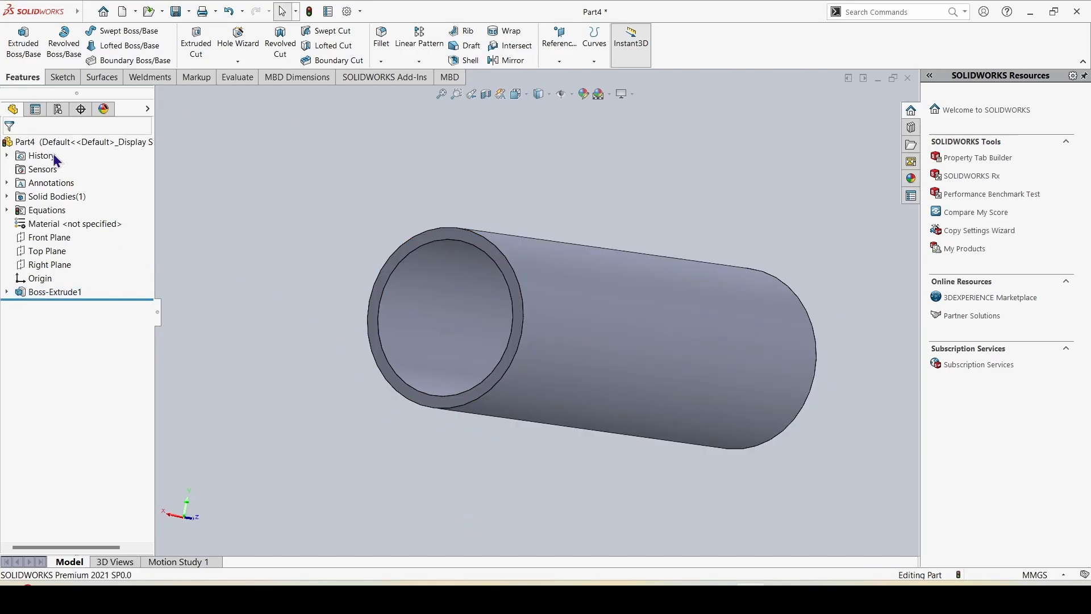
Step: Show Manage Equations from the tree confirming Outer_dia 150 and Inner_dia 130, close and reopen it
right_click(45, 211)
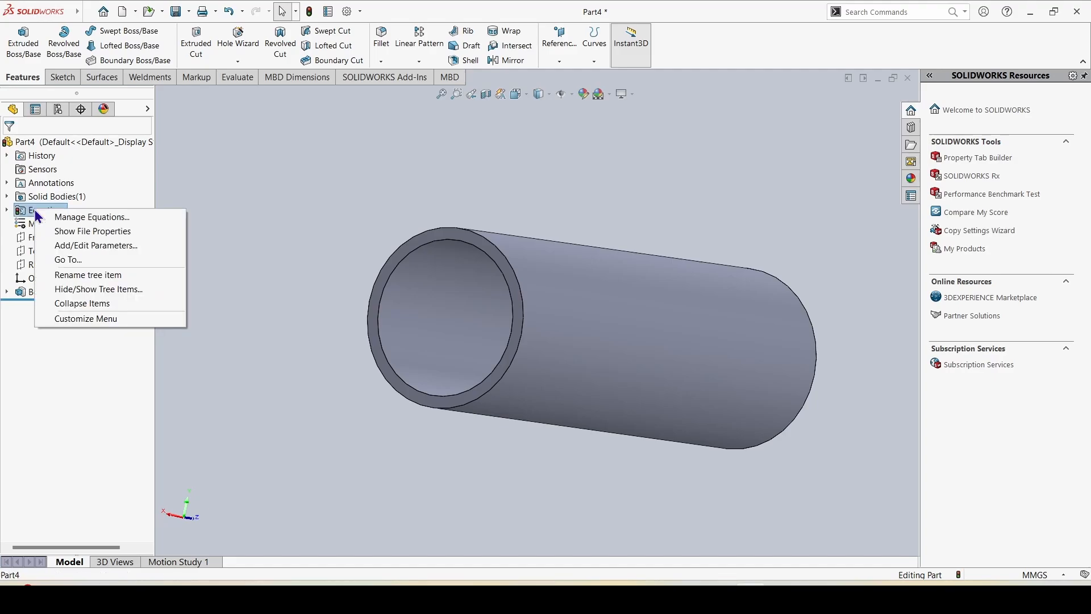
left_click(91, 216)
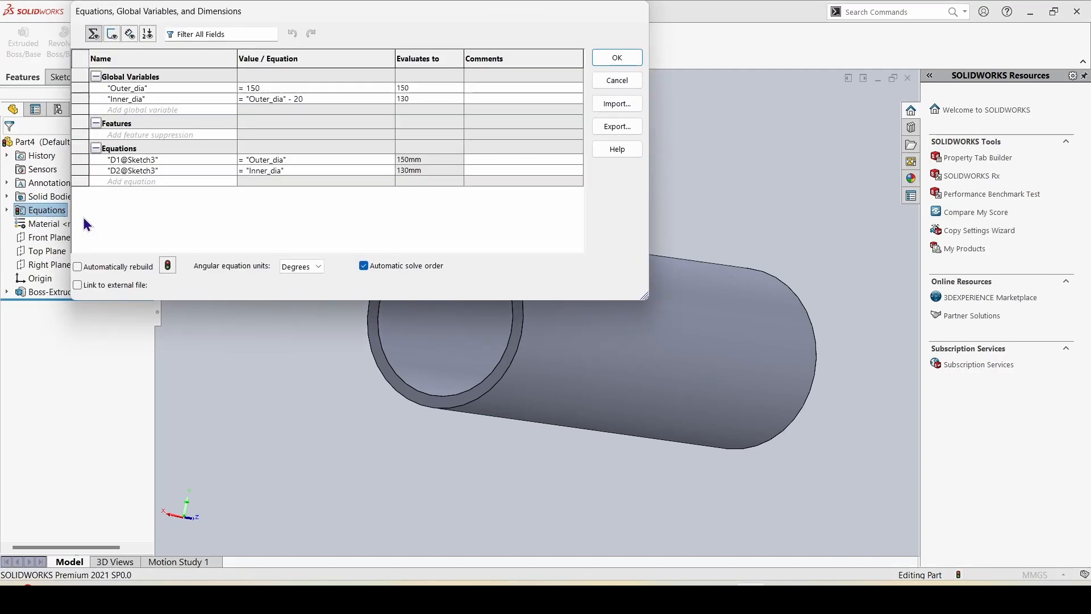
mouse_move(264, 148)
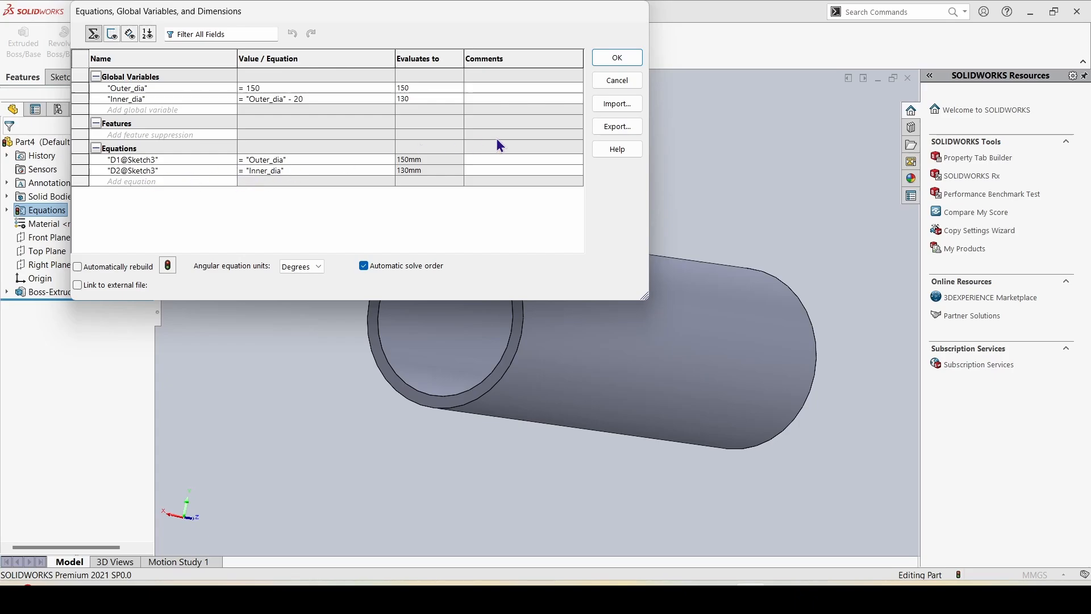
left_click(616, 57)
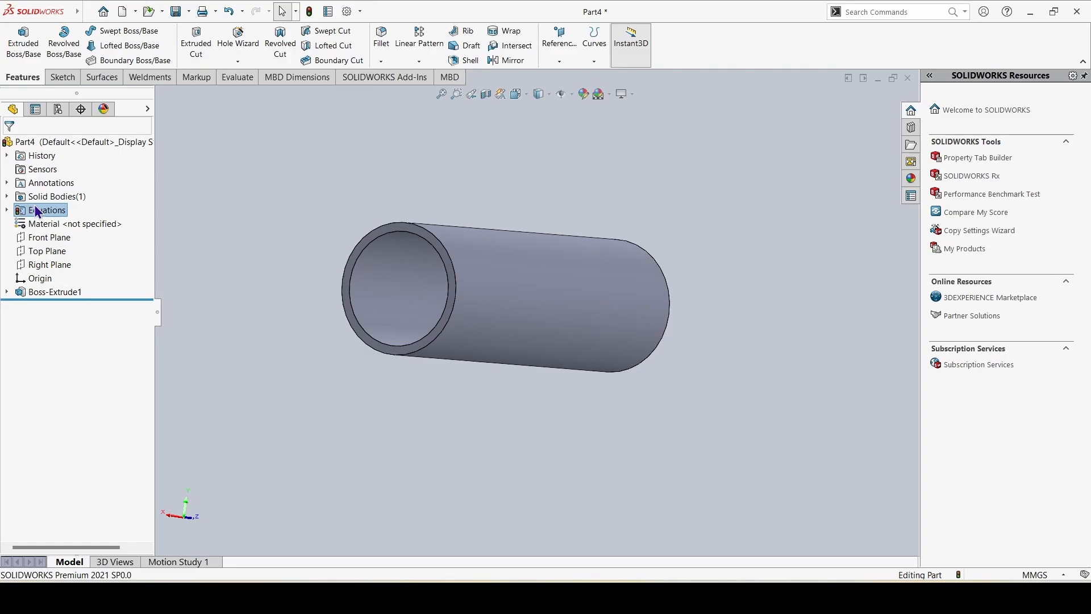
right_click(47, 209)
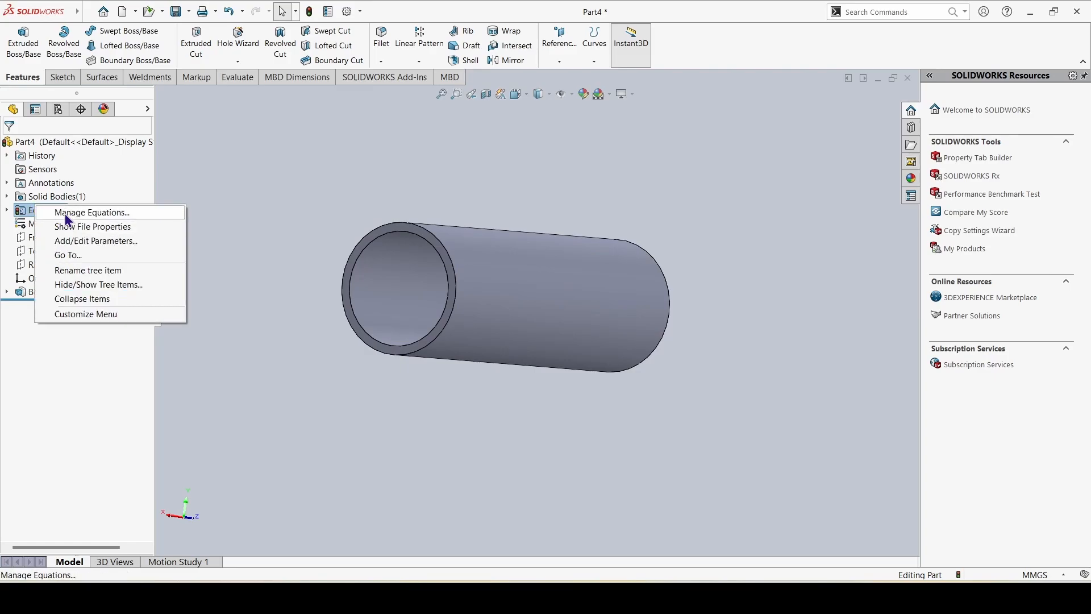
left_click(91, 213)
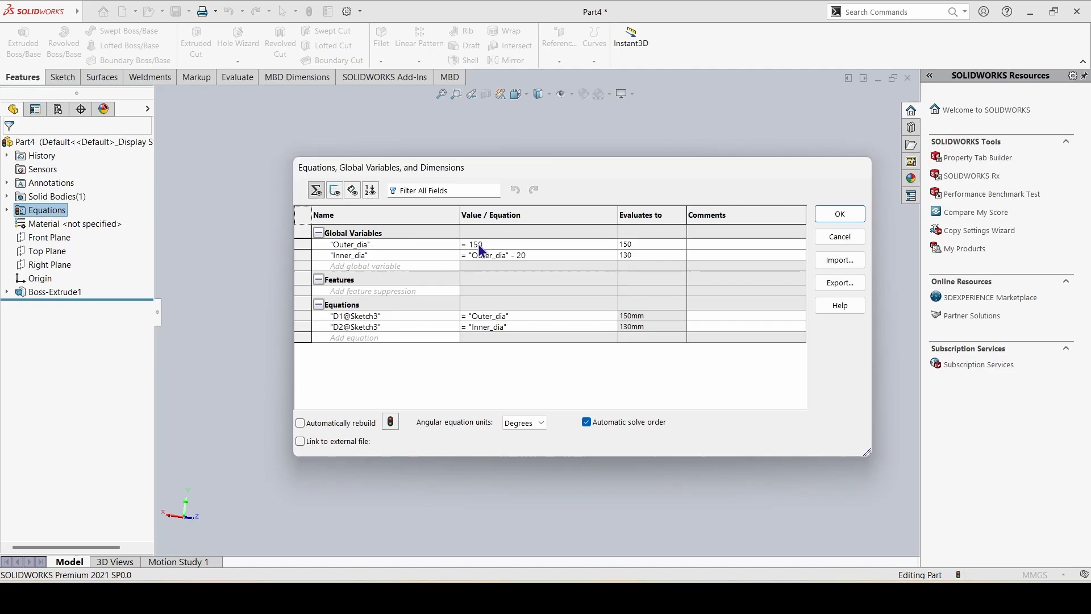